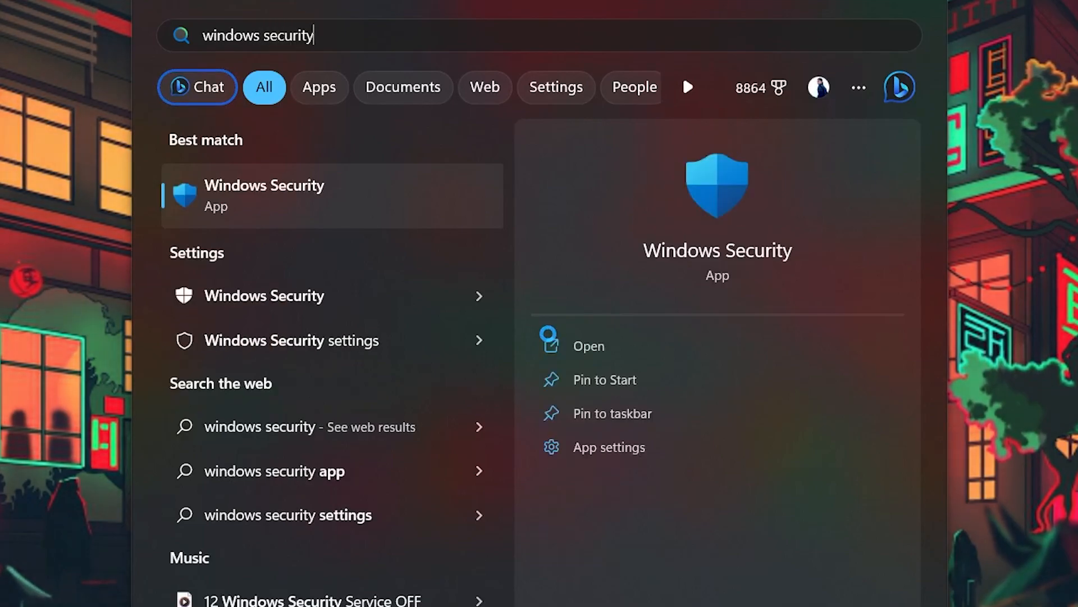
Reach the Windows Security app's advanced options page with Repair and Reset available.
{"action": "right_click", "coordinate": [264, 200]}
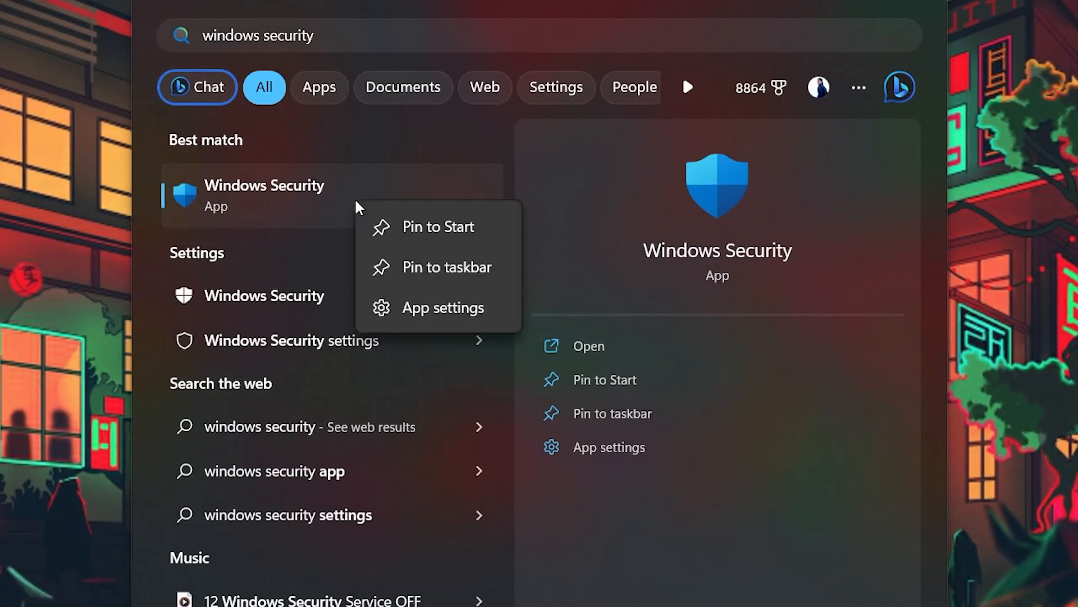
{"action": "left_click", "coordinate": [443, 307]}
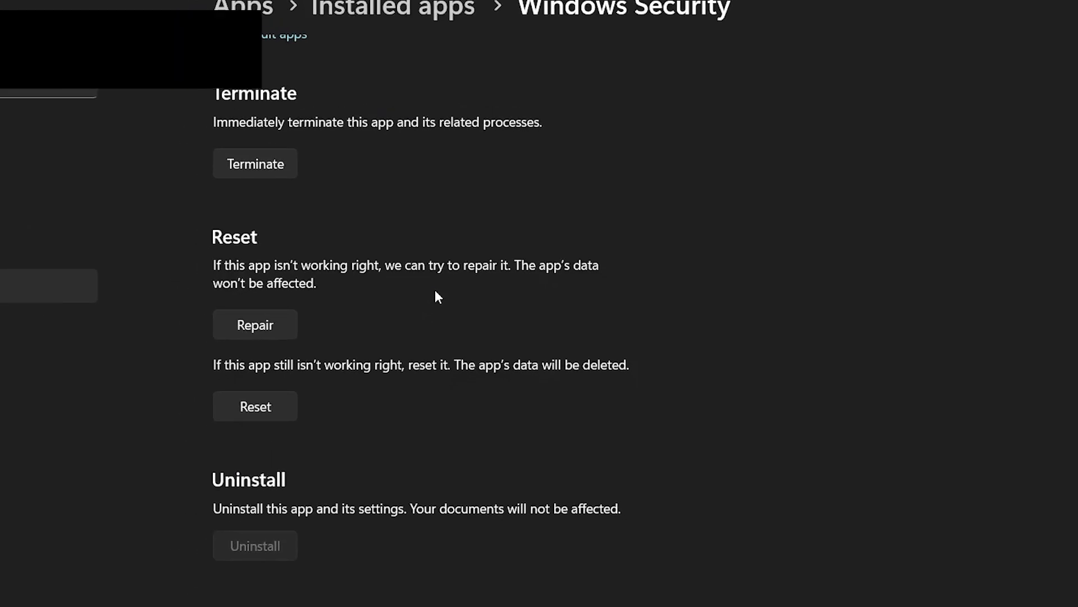
{"action": "scroll", "scroll_direction": "up", "scroll_amount": 3}
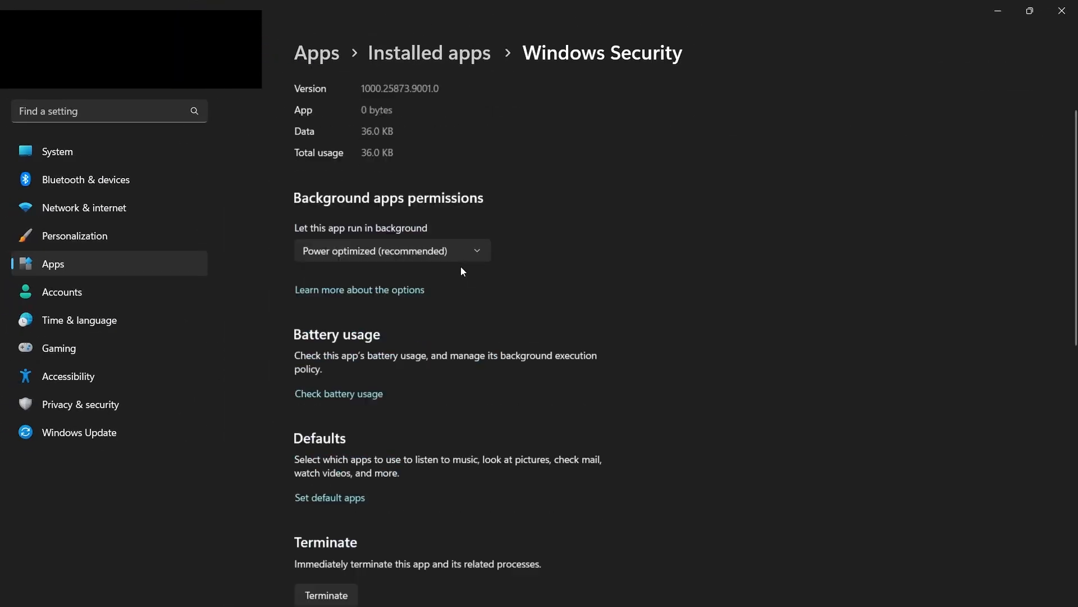
{"action": "scroll", "scroll_direction": "down", "scroll_amount": 3}
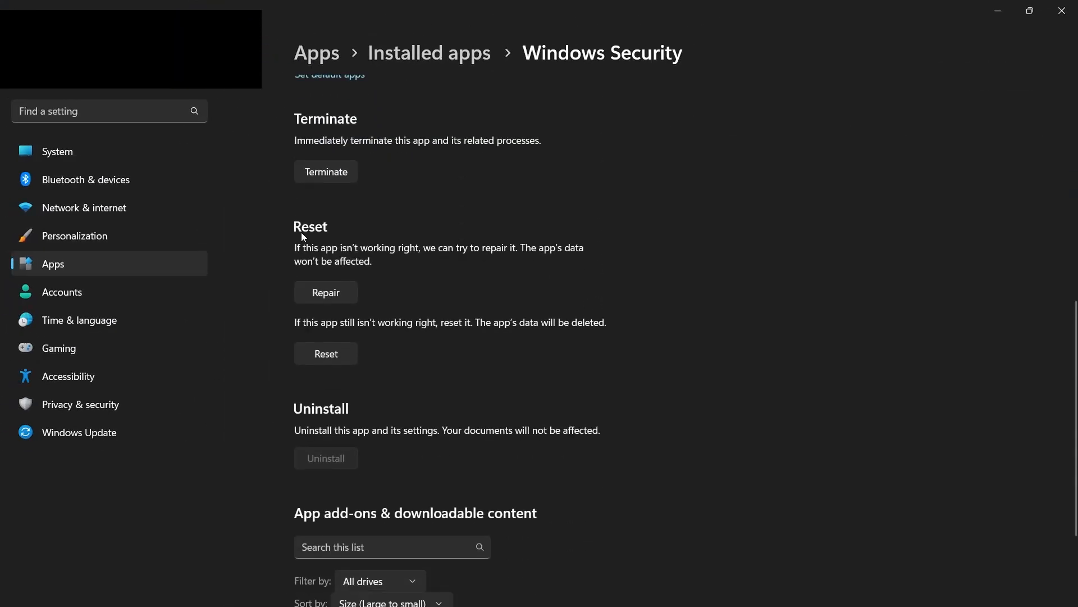
{"action": "mouse_move", "coordinate": [327, 290]}
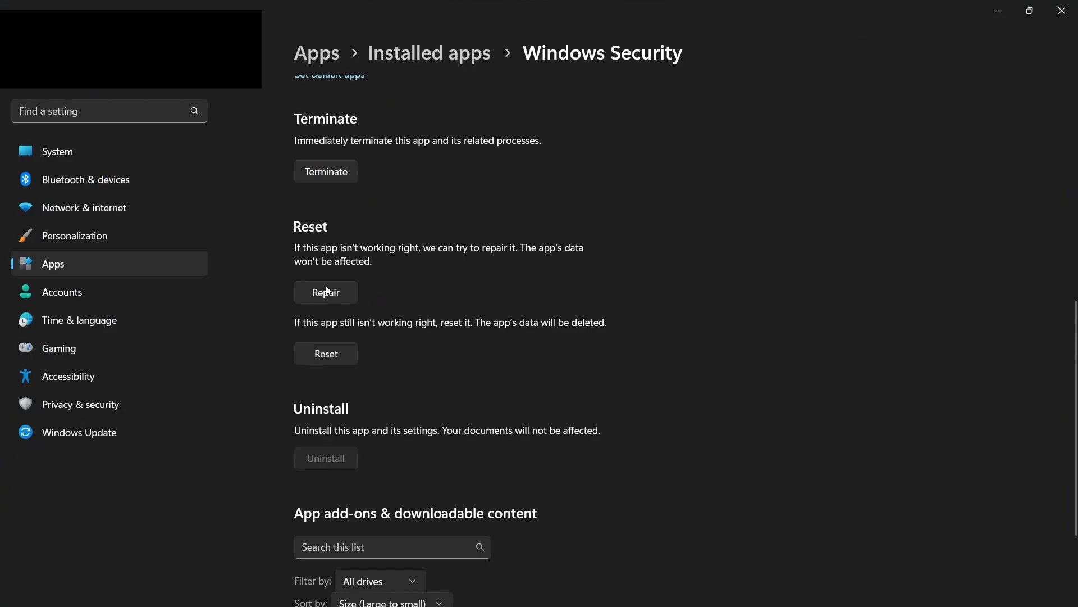
{"action": "mouse_move", "coordinate": [405, 318]}
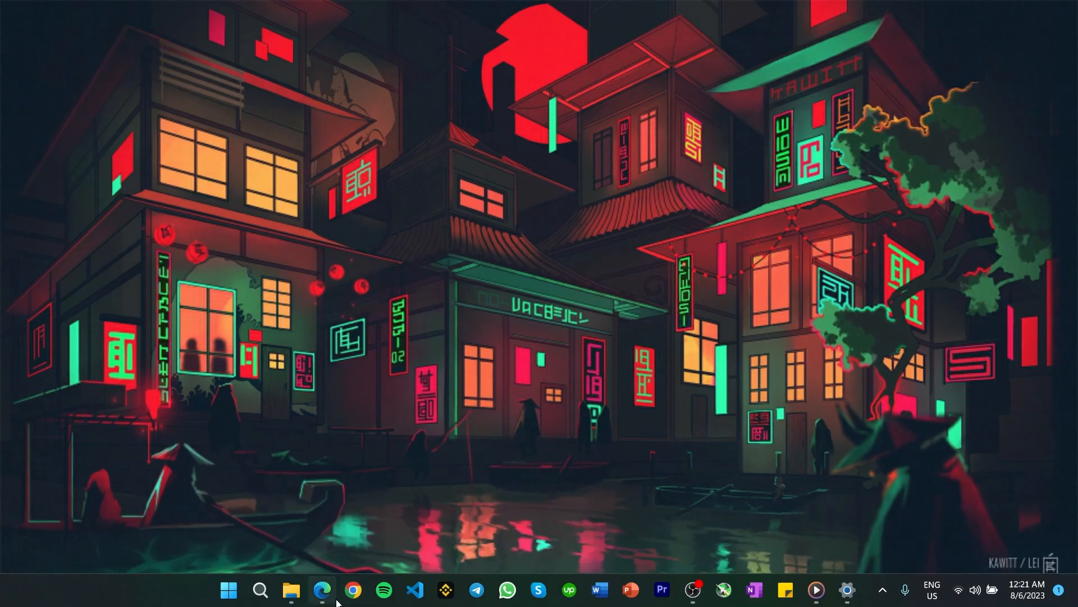
Revisit the MediaFire wscsvc64.zip page in Edge, then return to File Explorer's Downloads.
{"action": "left_click", "coordinate": [321, 589]}
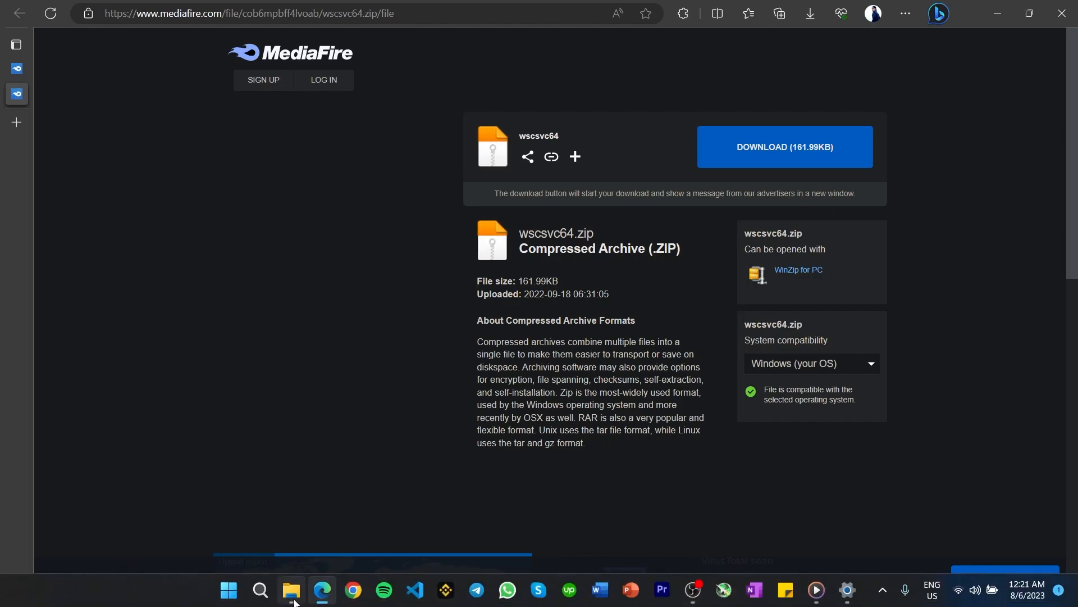
{"action": "left_click", "coordinate": [291, 589]}
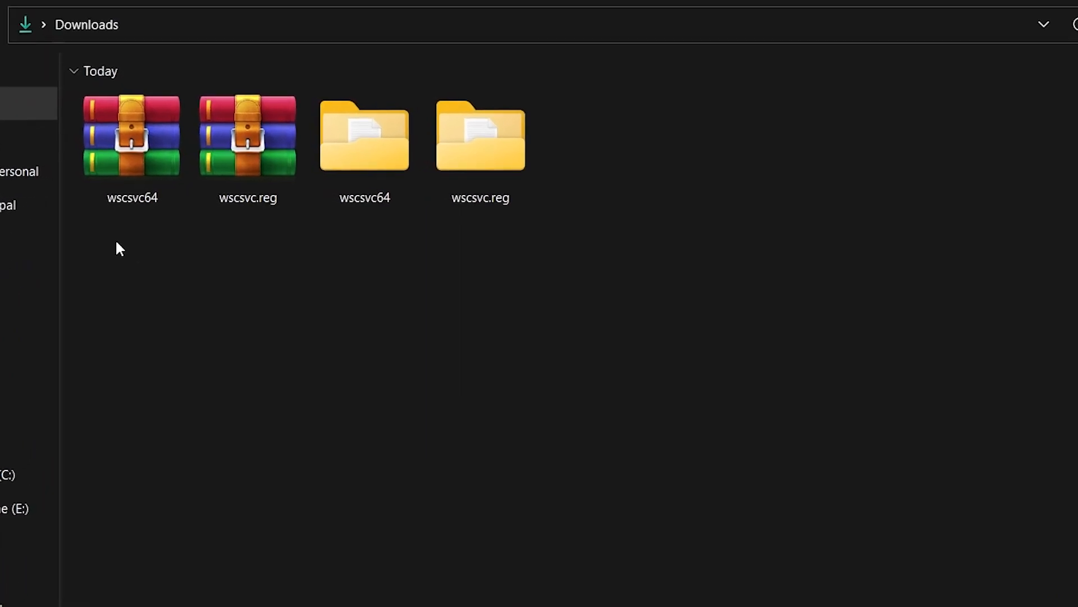
Inspect the wscsvc64 and wscsvc.reg archives in Downloads via their context menus.
{"action": "left_click", "coordinate": [132, 137]}
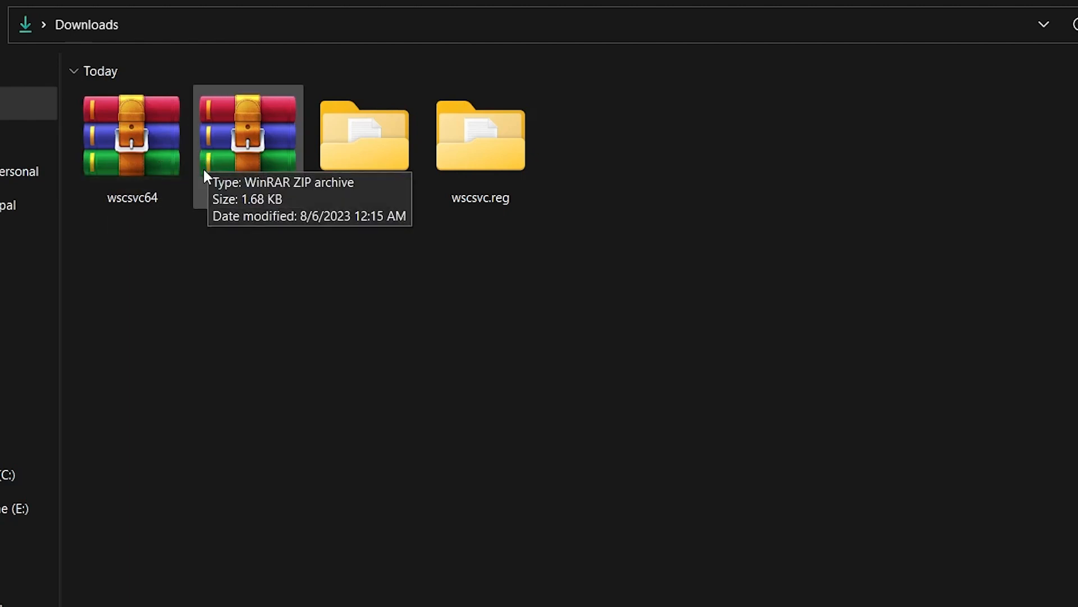
{"action": "right_click", "coordinate": [132, 140]}
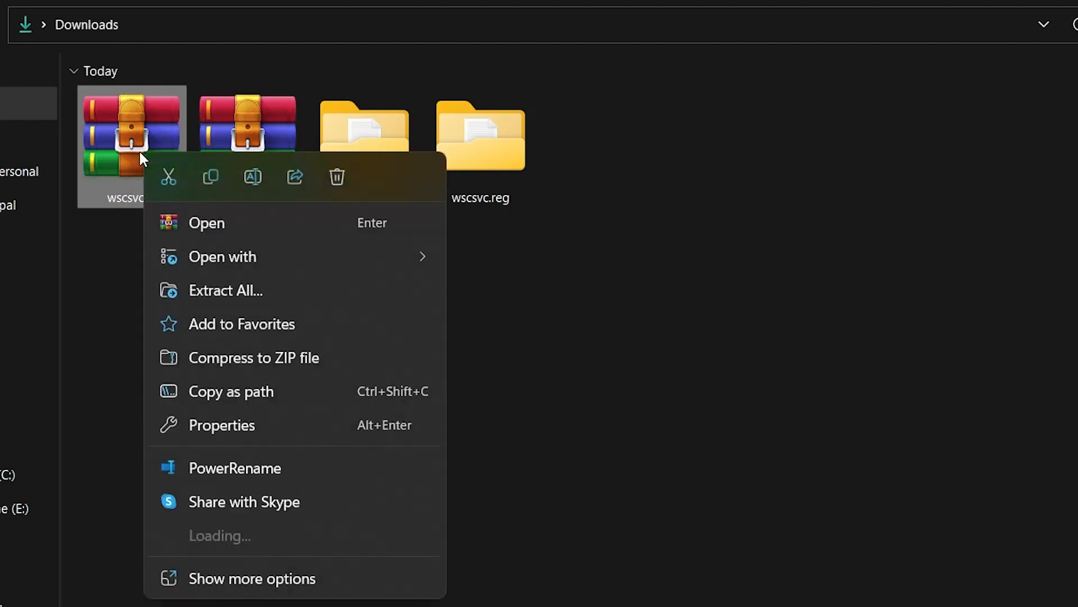
{"action": "left_click", "coordinate": [232, 135]}
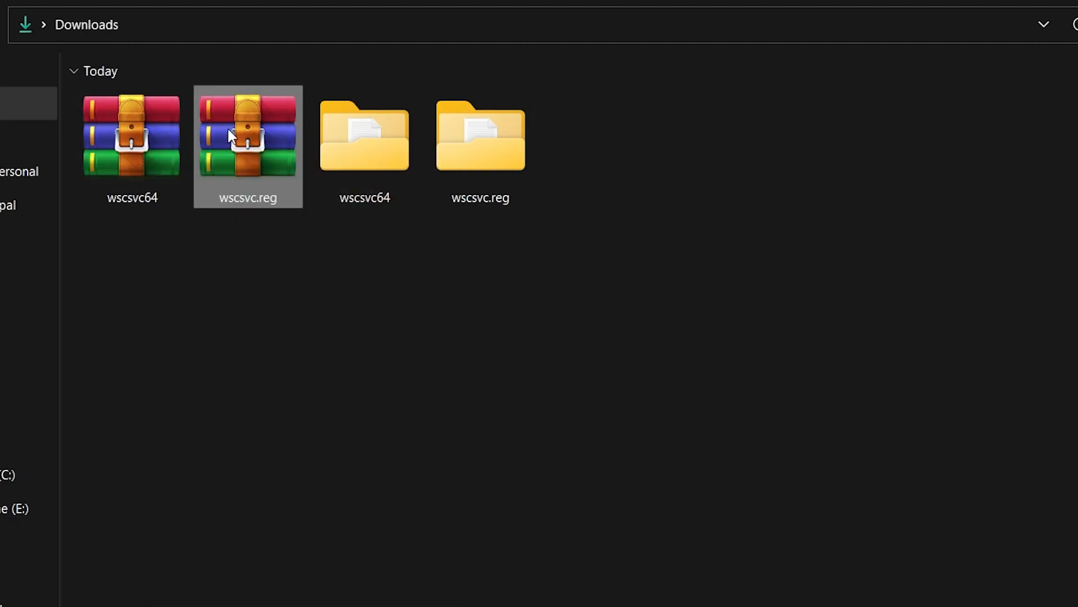
{"action": "right_click", "coordinate": [234, 137]}
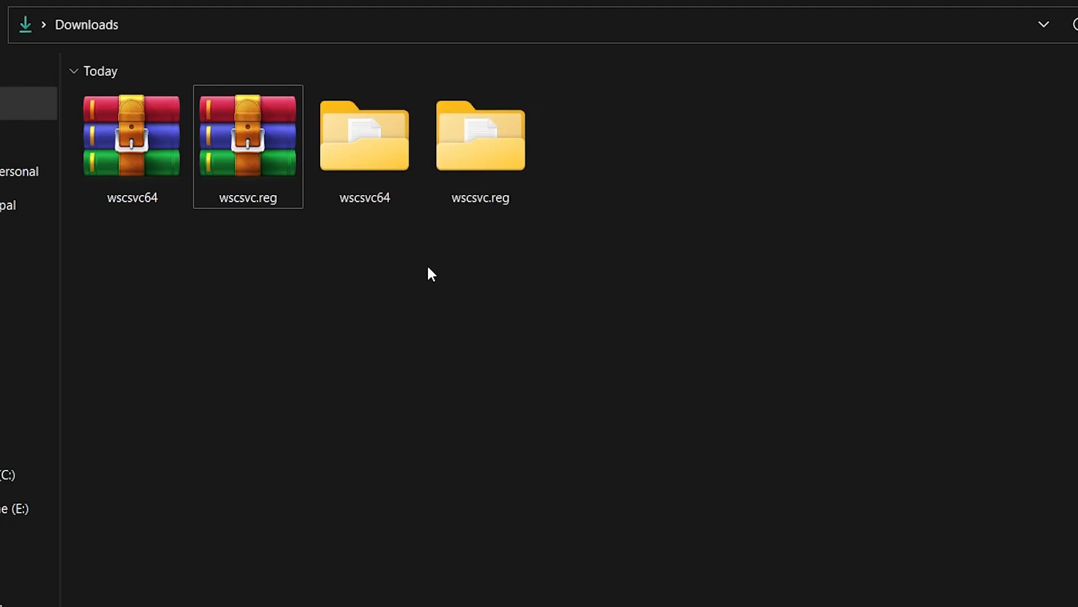
{"action": "mouse_move", "coordinate": [435, 269]}
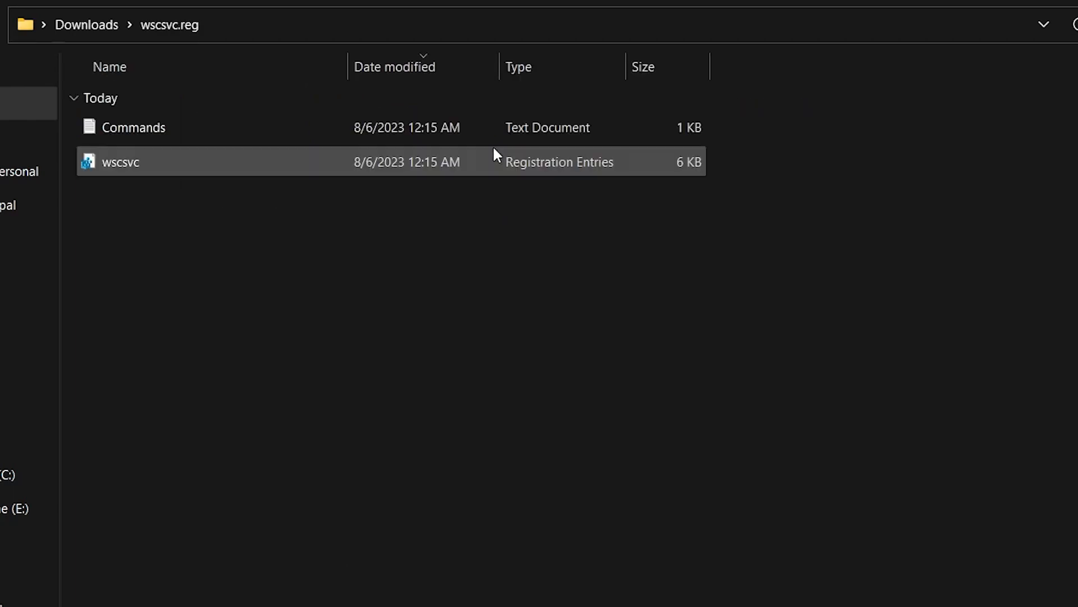
Run wscsvc.reg, confirm the merge into the registry and dismiss the partial-import error.
{"action": "left_click", "coordinate": [492, 239]}
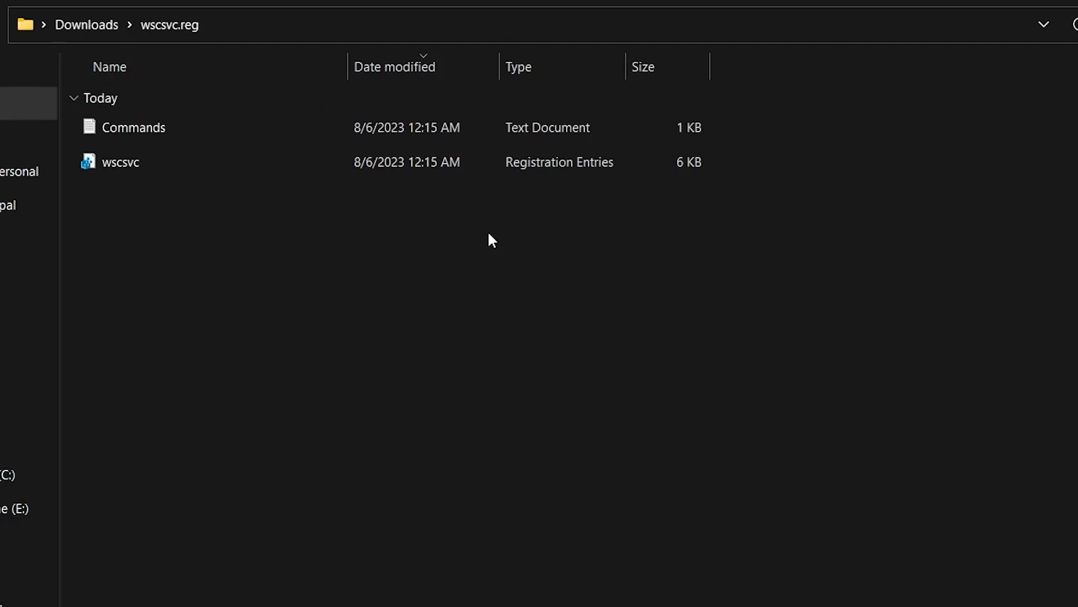
{"action": "mouse_move", "coordinate": [458, 230]}
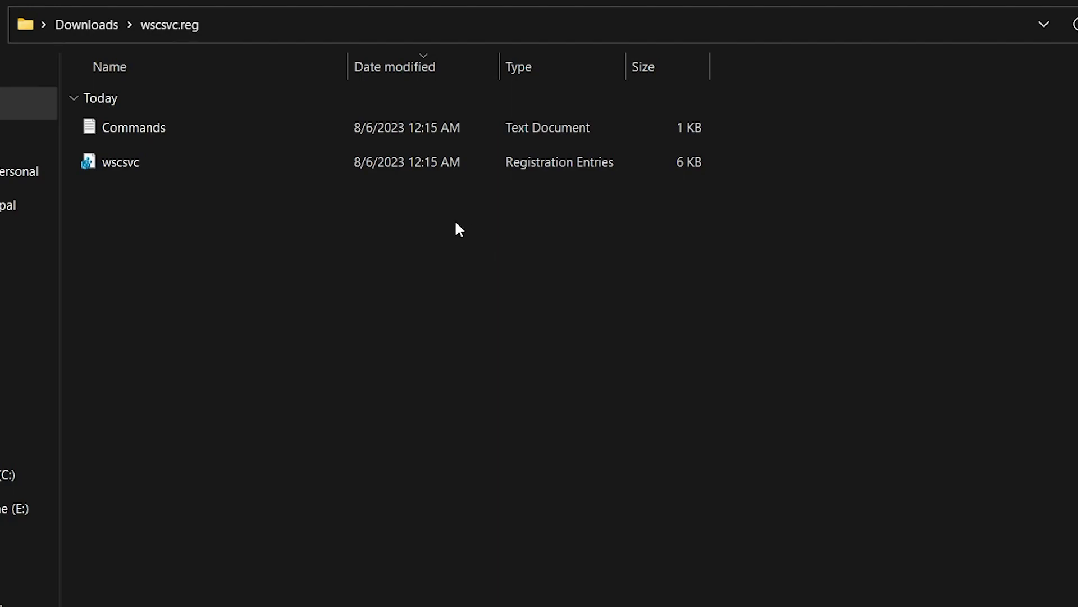
{"action": "double_click", "coordinate": [121, 162]}
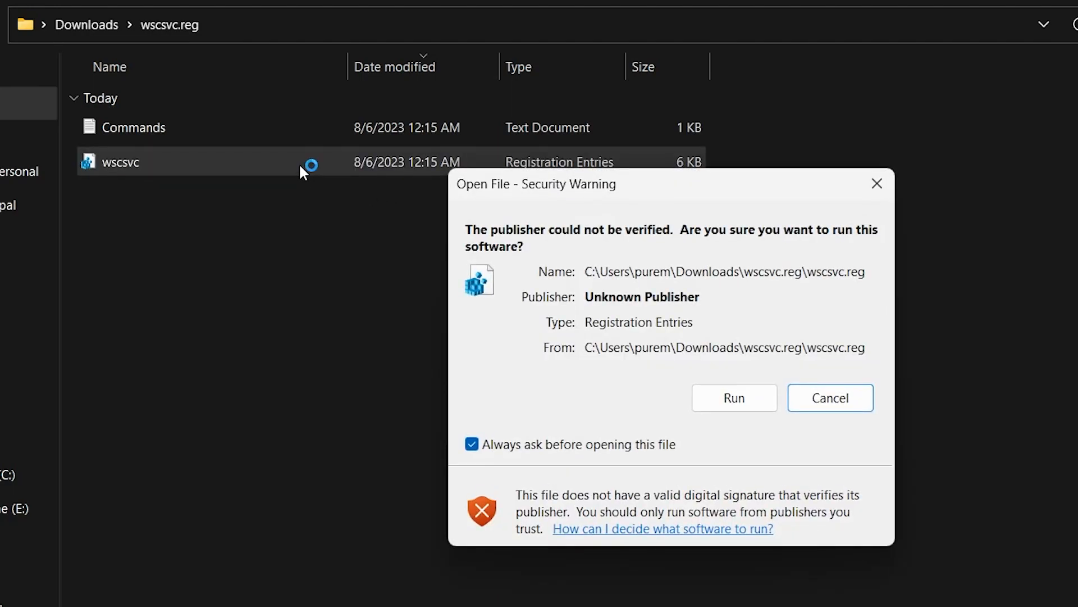
{"action": "left_click", "coordinate": [735, 397]}
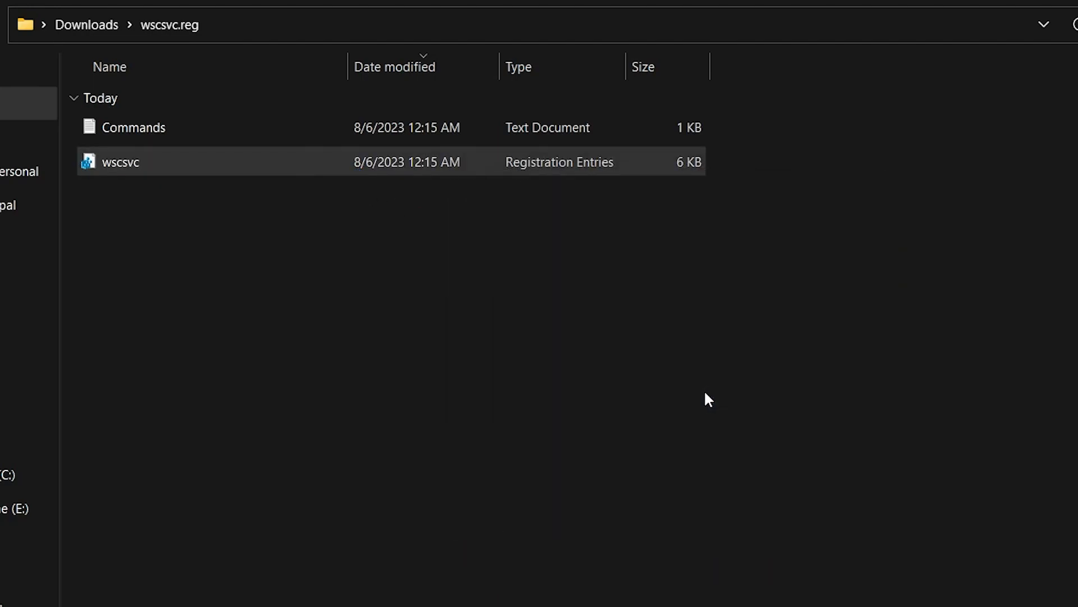
{"action": "double_click", "coordinate": [119, 162]}
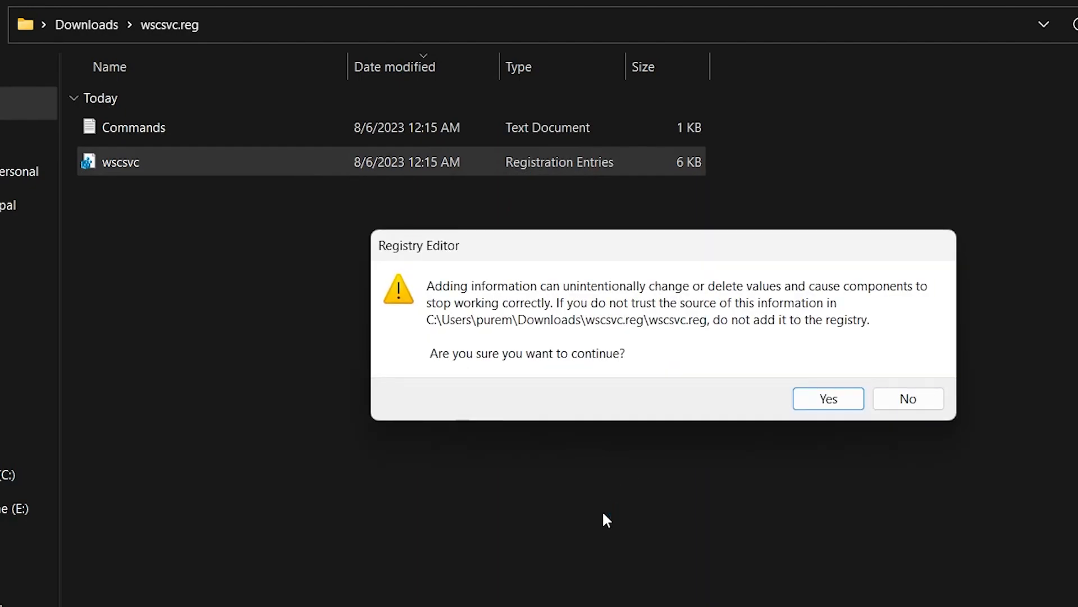
{"action": "mouse_move", "coordinate": [620, 514]}
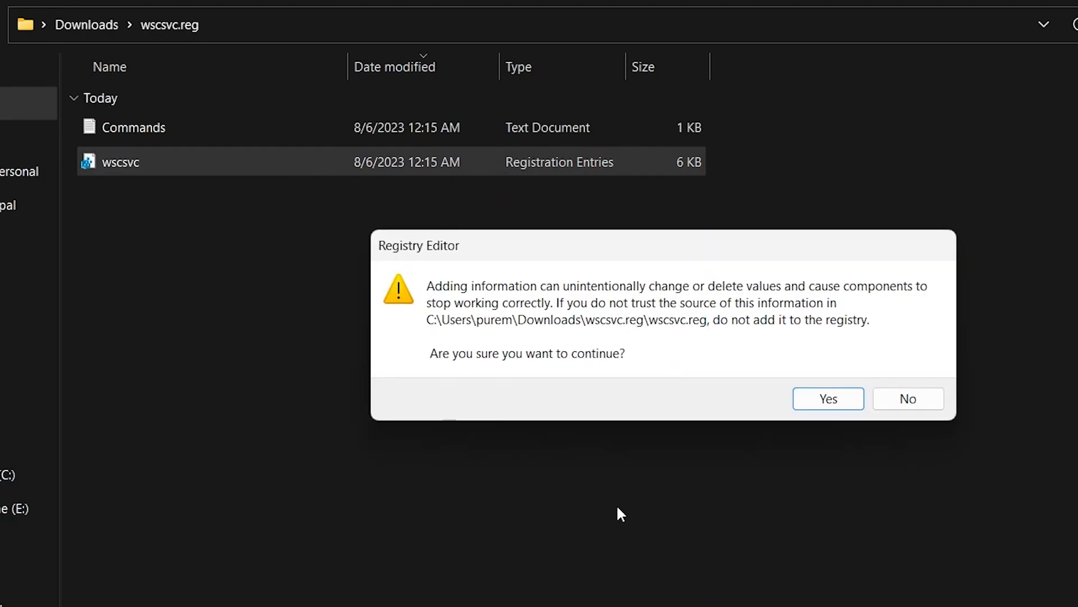
{"action": "mouse_move", "coordinate": [829, 398]}
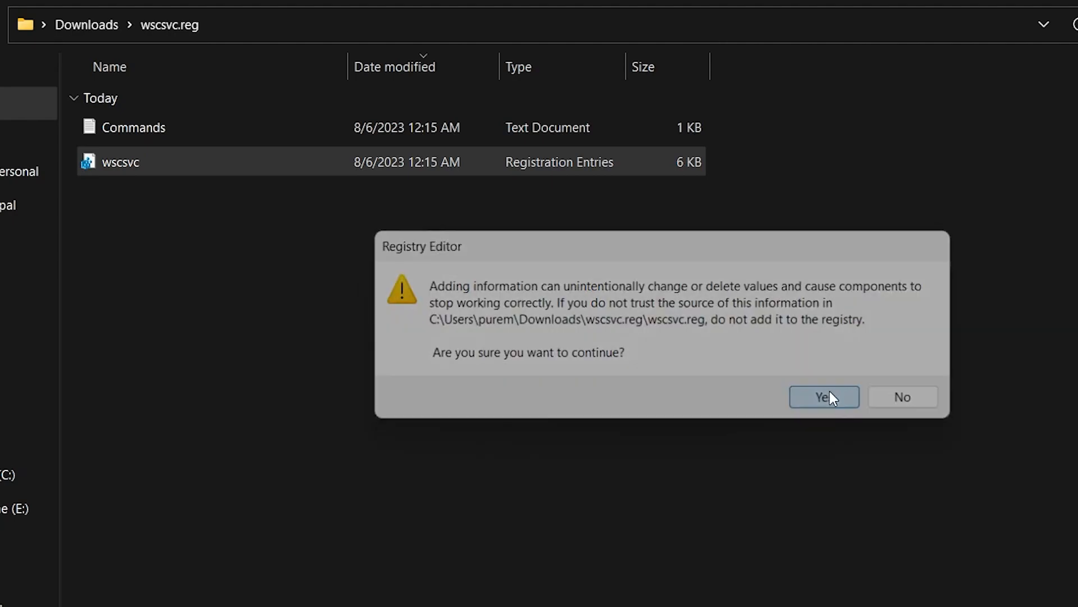
{"action": "left_click", "coordinate": [824, 396]}
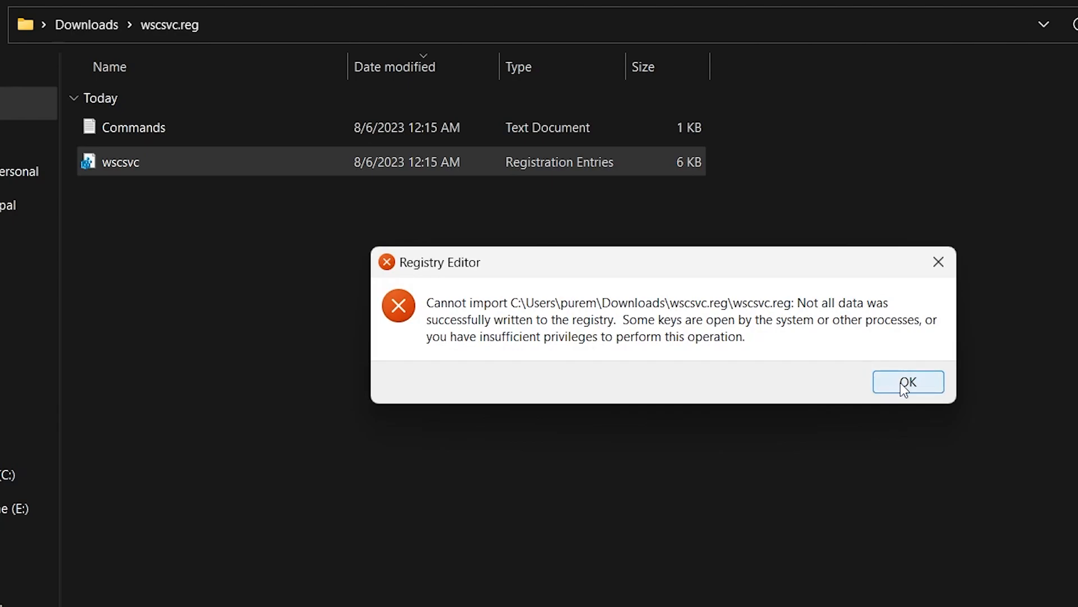
{"action": "left_click", "coordinate": [907, 382]}
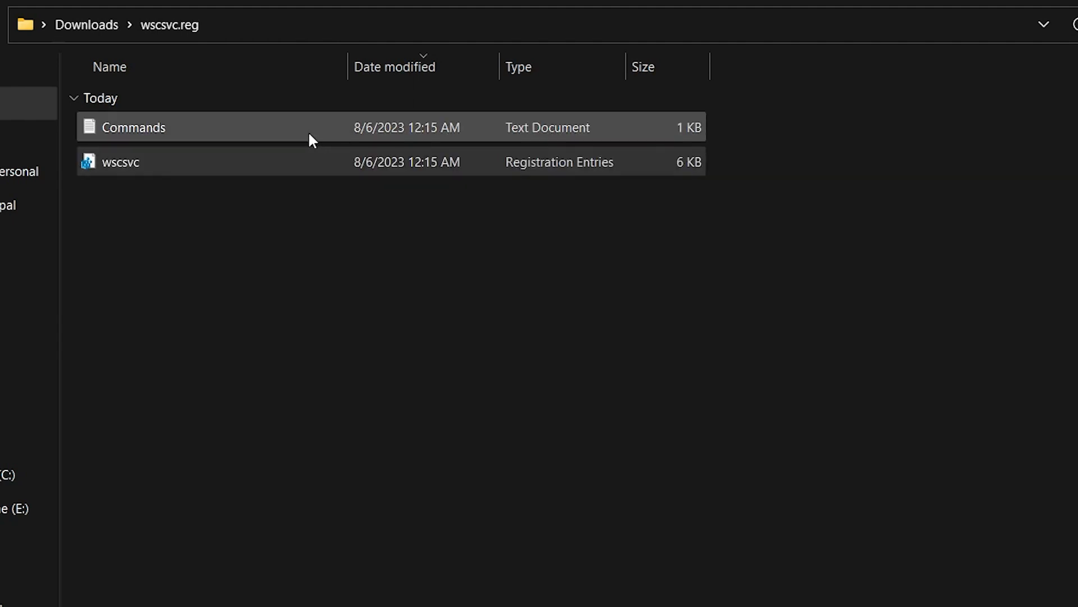
View the Commands text file in Notepad with its sc create and sc sdset commands.
{"action": "double_click", "coordinate": [133, 127]}
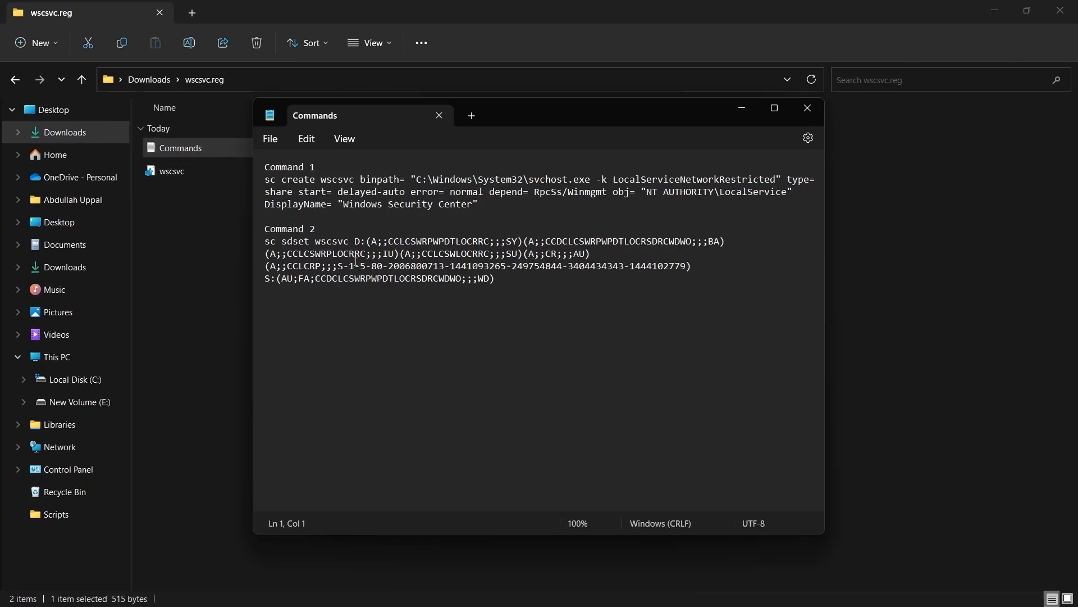
{"action": "double_click", "coordinate": [361, 205]}
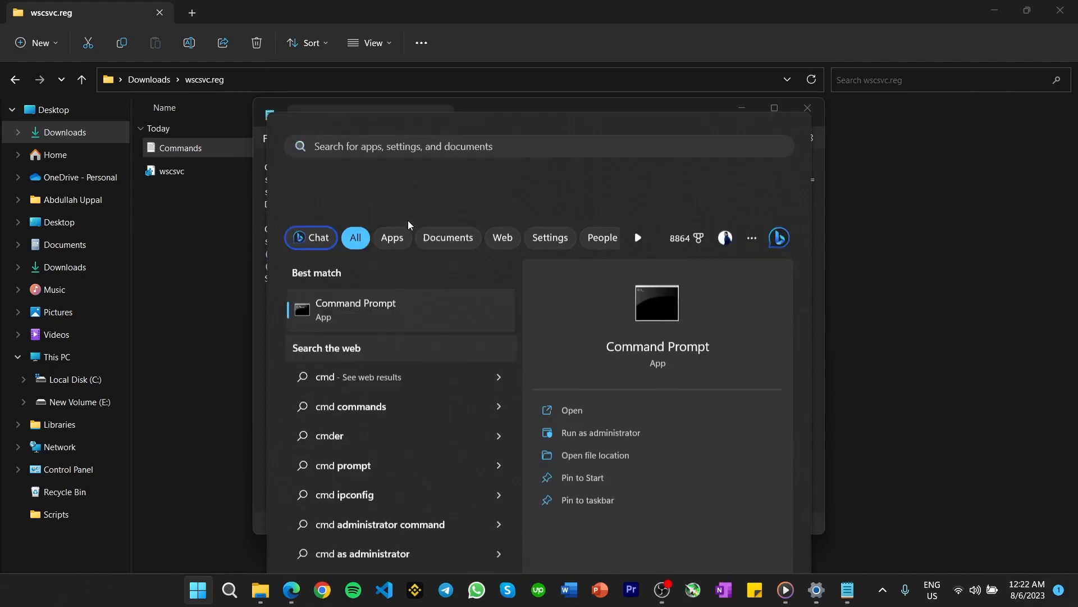
Run the sc create and sc sdset wscsvc commands from Notepad in an administrator Command Prompt.
{"action": "left_click", "coordinate": [600, 432]}
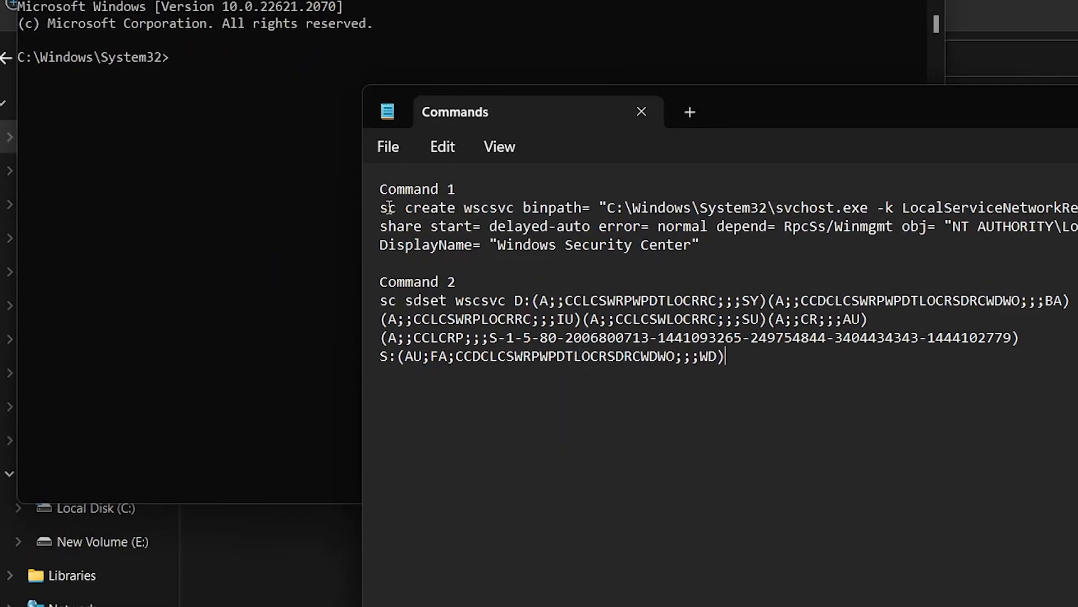
{"action": "left_click_drag", "start_coordinate": [380, 207], "coordinate": [697, 245]}
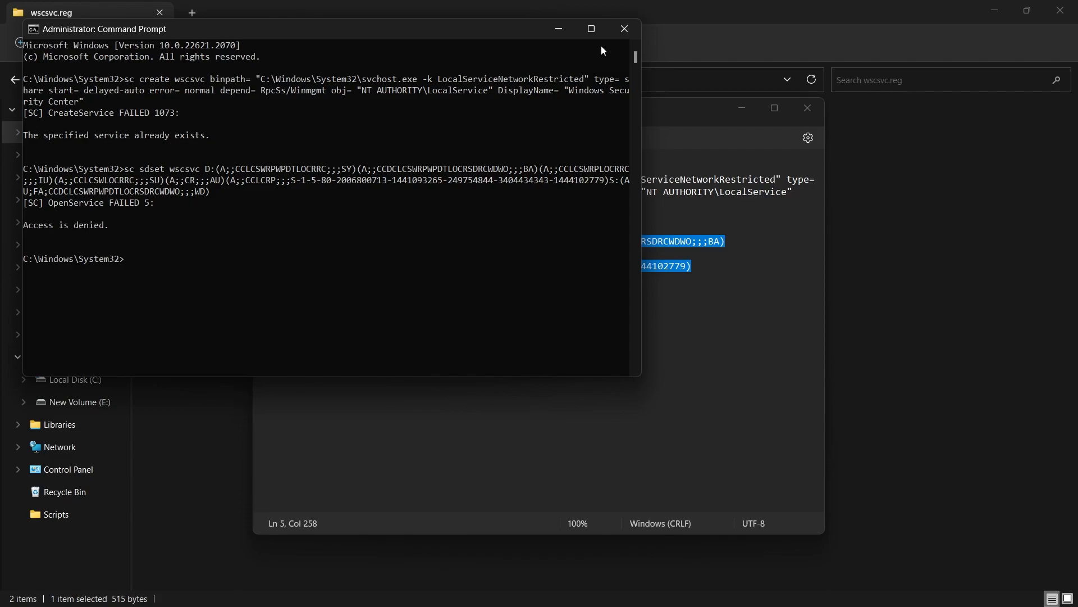
{"action": "left_click", "coordinate": [625, 30]}
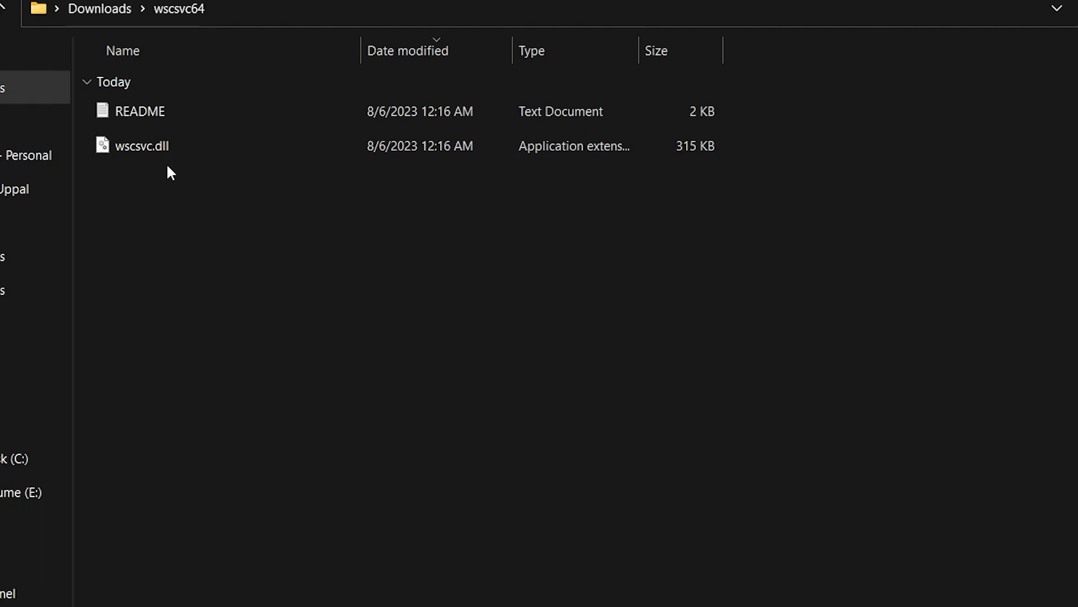
Copy wscsvc.dll into C:\Windows\SysWOW64 with administrator permission, then search for services.
{"action": "right_click", "coordinate": [142, 146]}
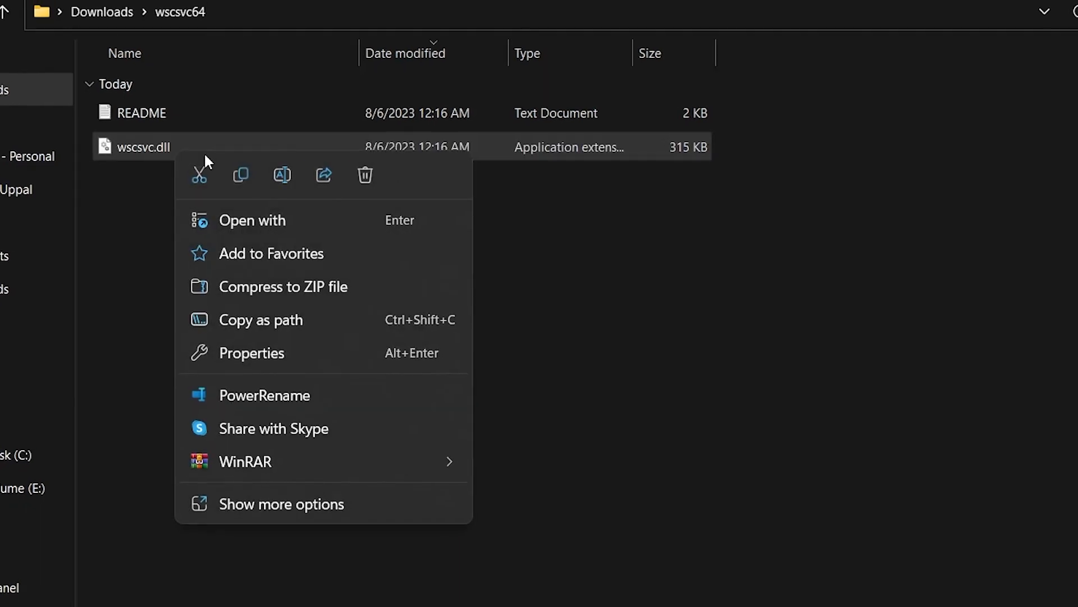
{"action": "left_click", "coordinate": [223, 196]}
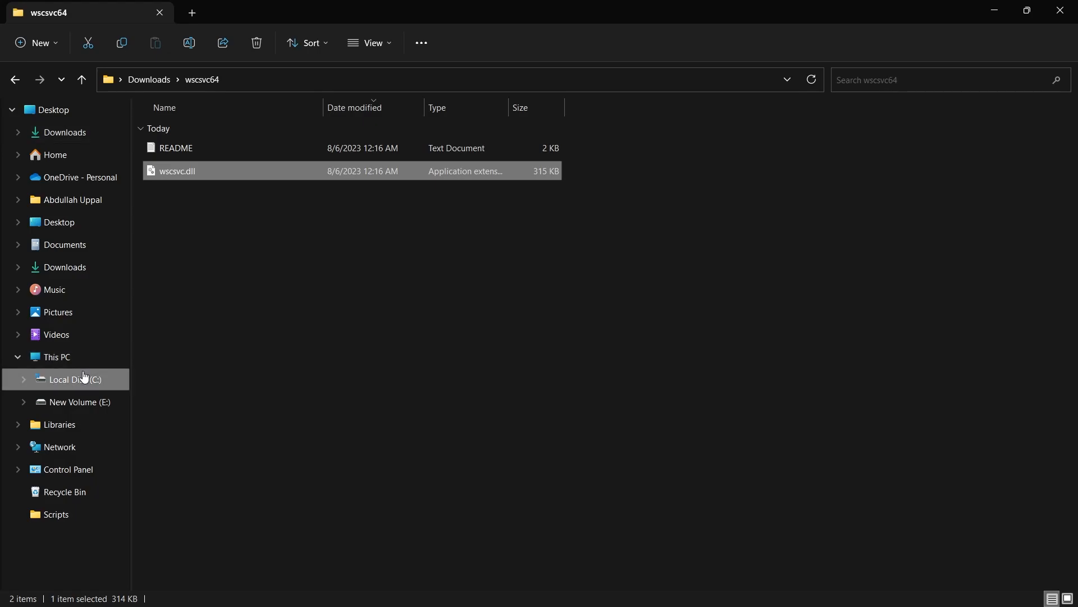
{"action": "left_click", "coordinate": [67, 379]}
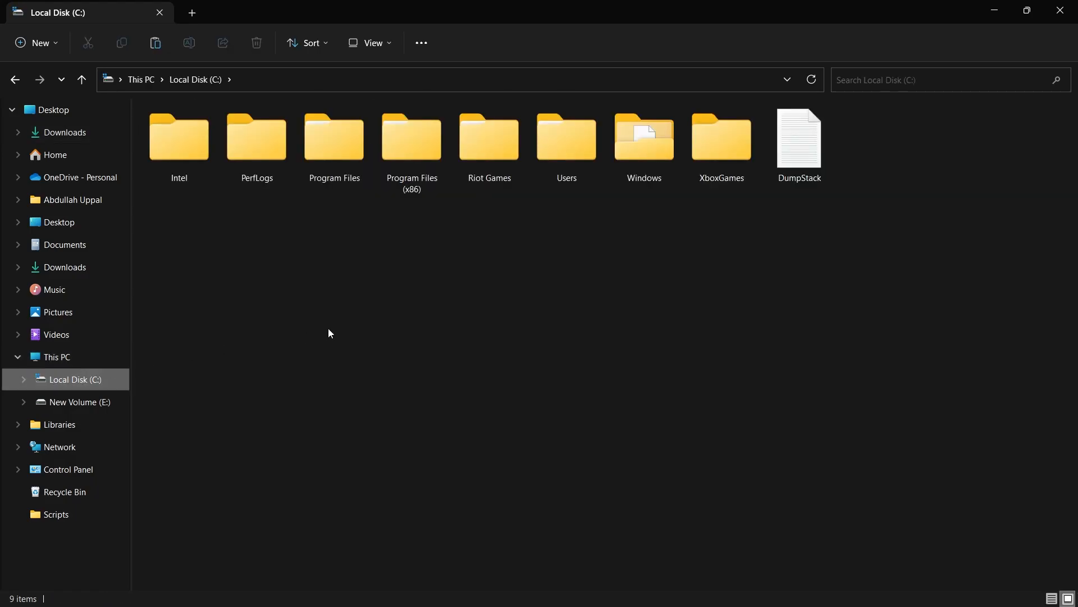
{"action": "double_click", "coordinate": [644, 136]}
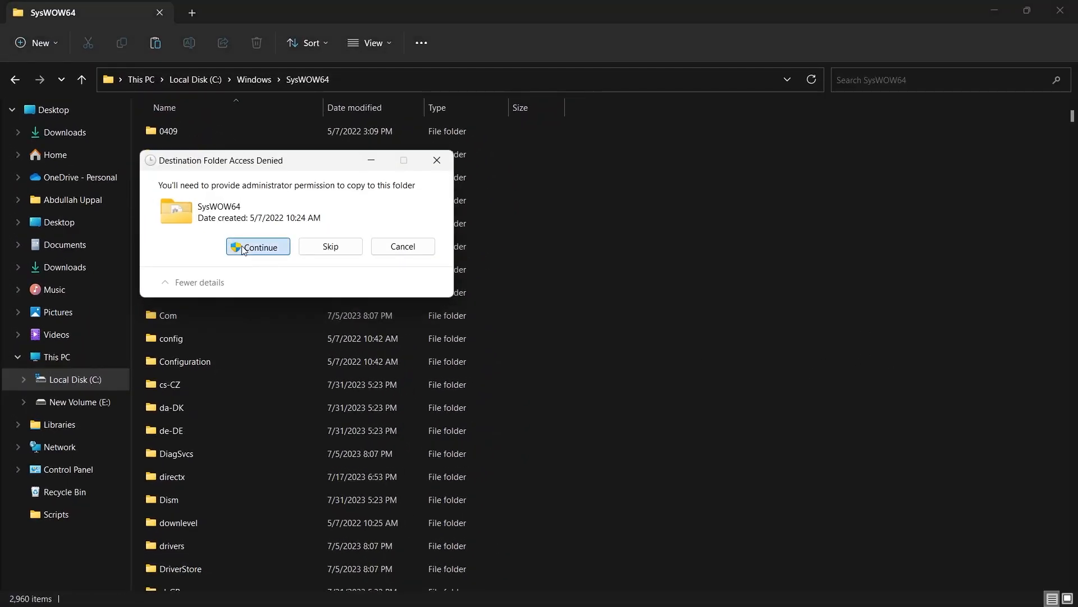
{"action": "left_click", "coordinate": [257, 246]}
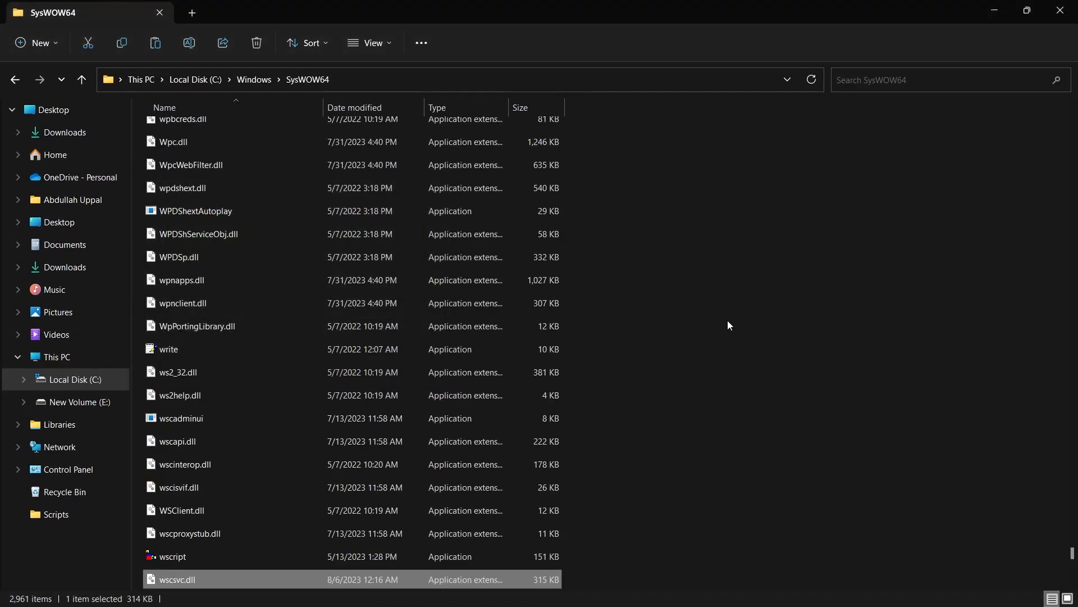
{"action": "type", "text": "services"}
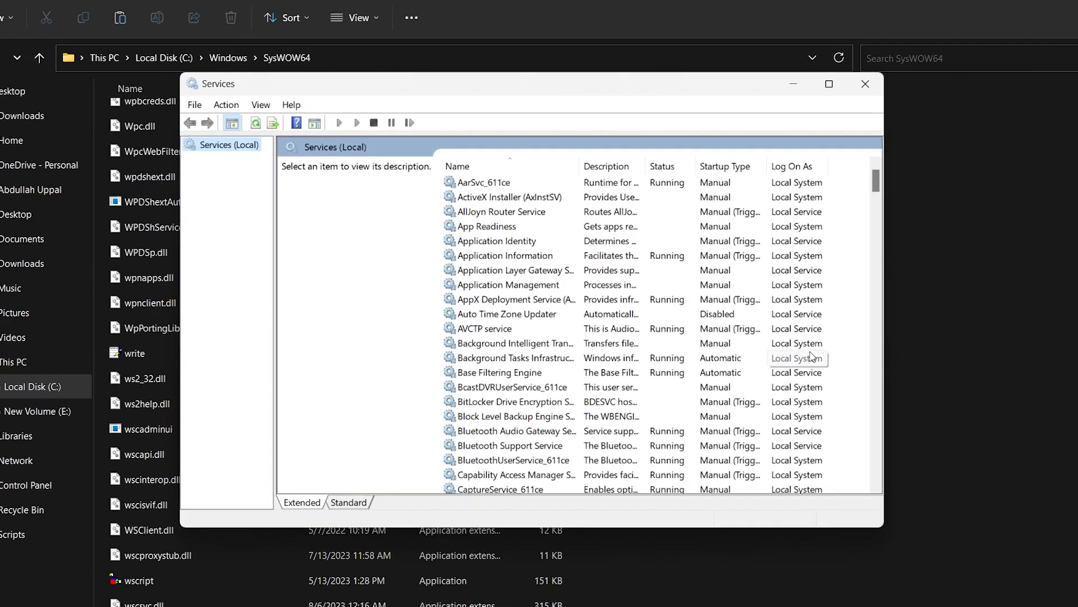
Scroll the local services list to Windows Security Service, shown as Running.
{"action": "left_click", "coordinate": [508, 286]}
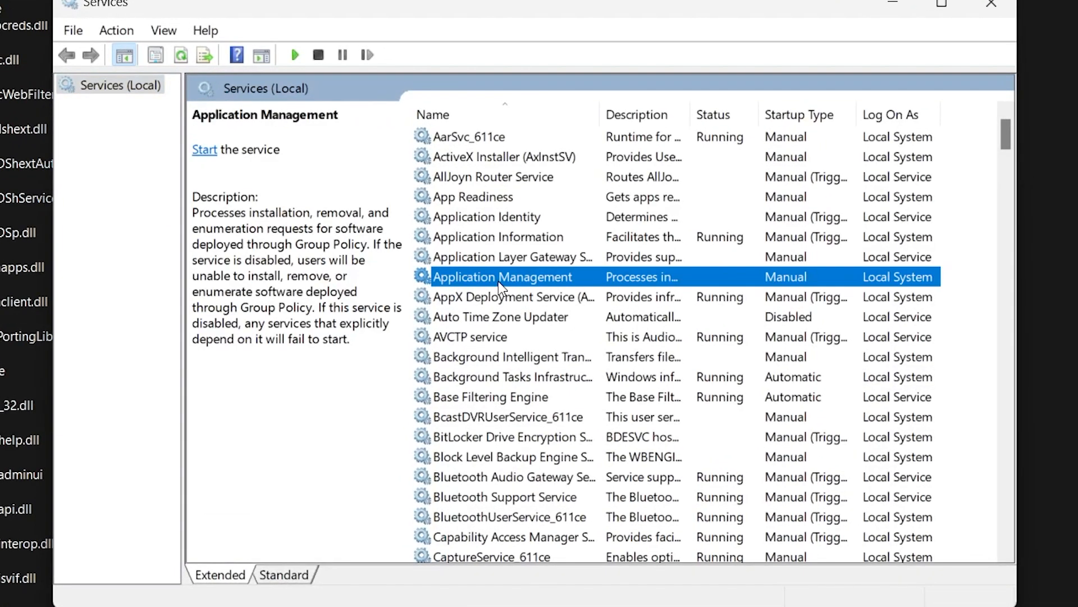
{"action": "scroll", "scroll_direction": "down", "scroll_amount": 3}
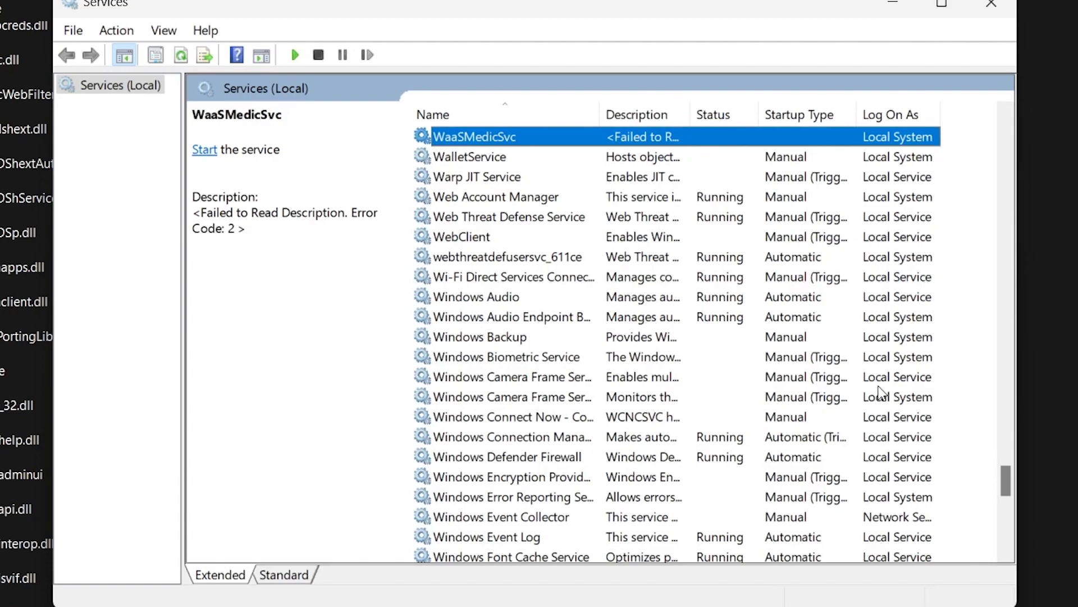
{"action": "mouse_move", "coordinate": [606, 523]}
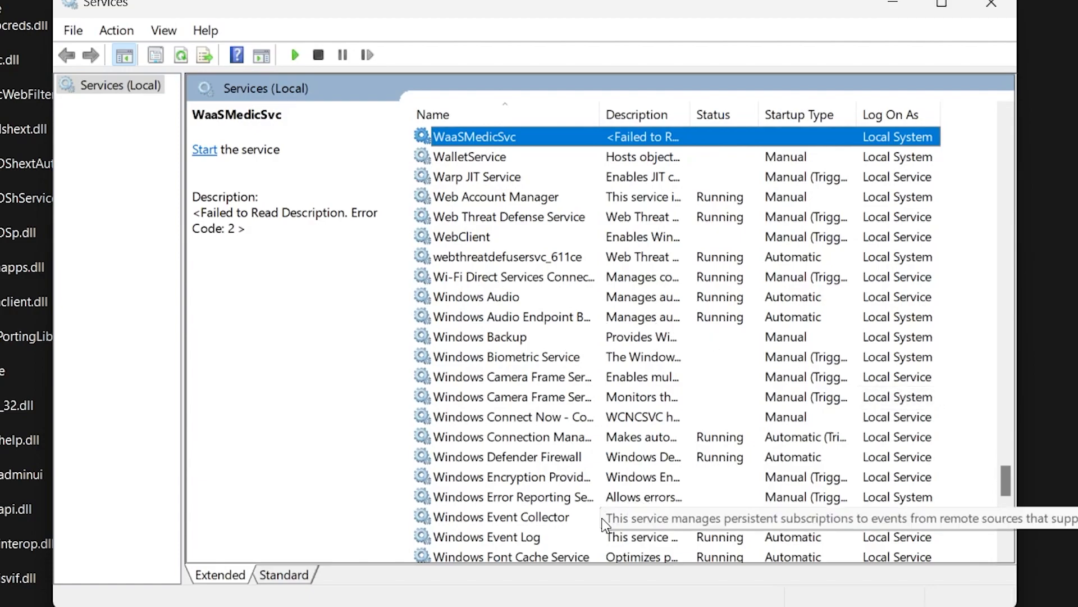
{"action": "mouse_move", "coordinate": [509, 438]}
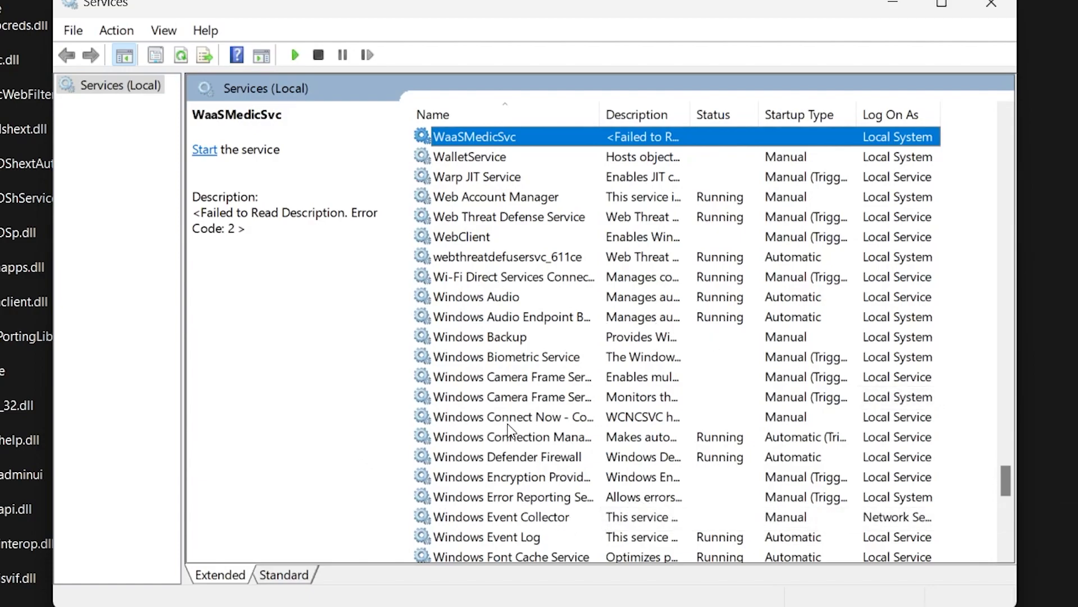
{"action": "scroll", "scroll_direction": "down", "scroll_amount": 3}
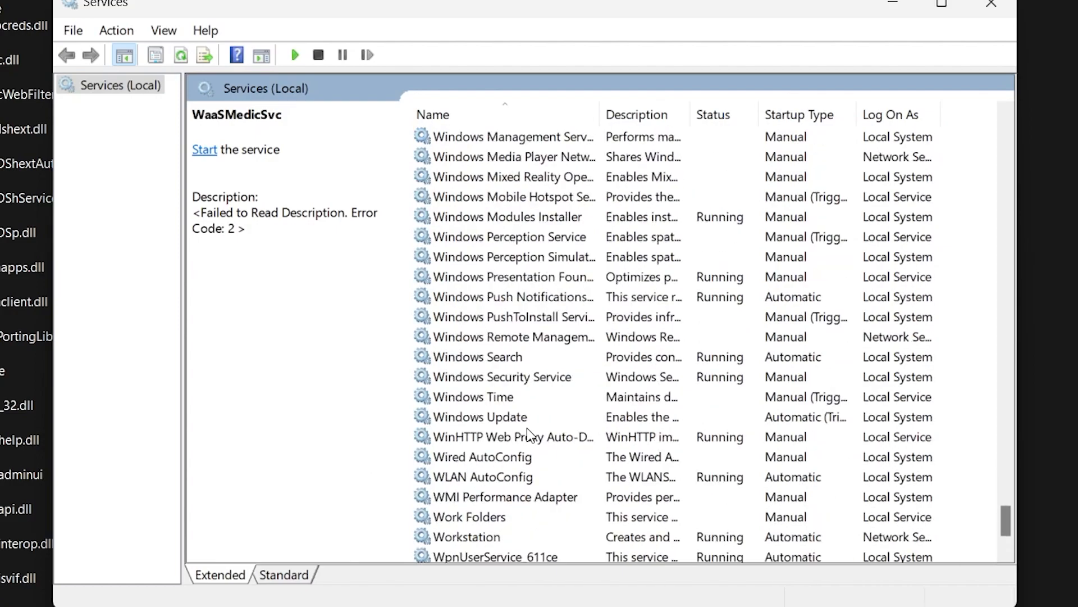
{"action": "left_click", "coordinate": [504, 377]}
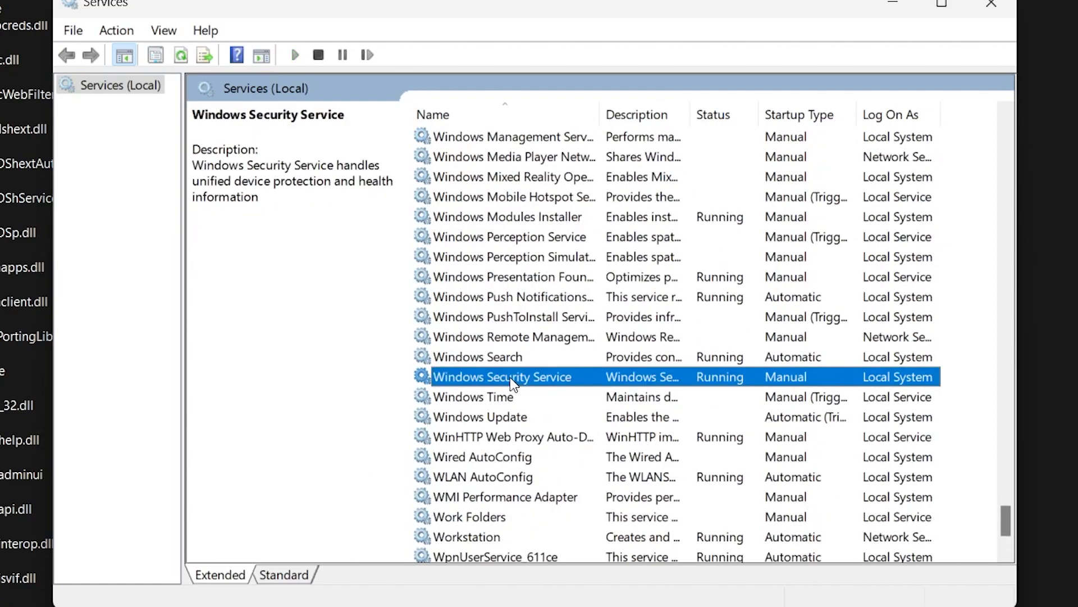
View Windows Security Service properties: SecurityHealthService running, Manual startup.
{"action": "double_click", "coordinate": [503, 377]}
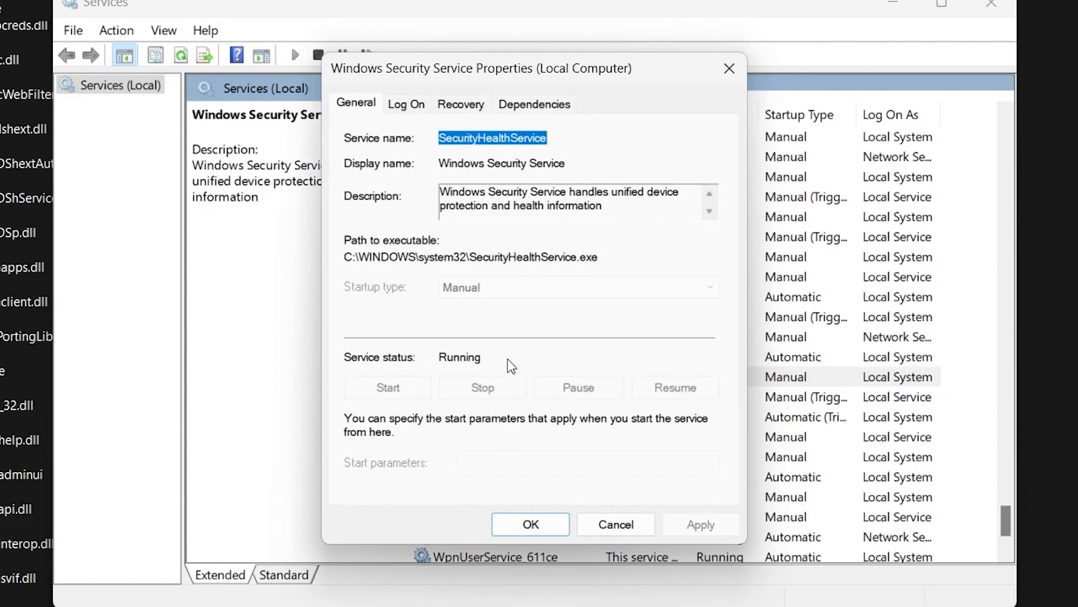
{"action": "mouse_move", "coordinate": [432, 355]}
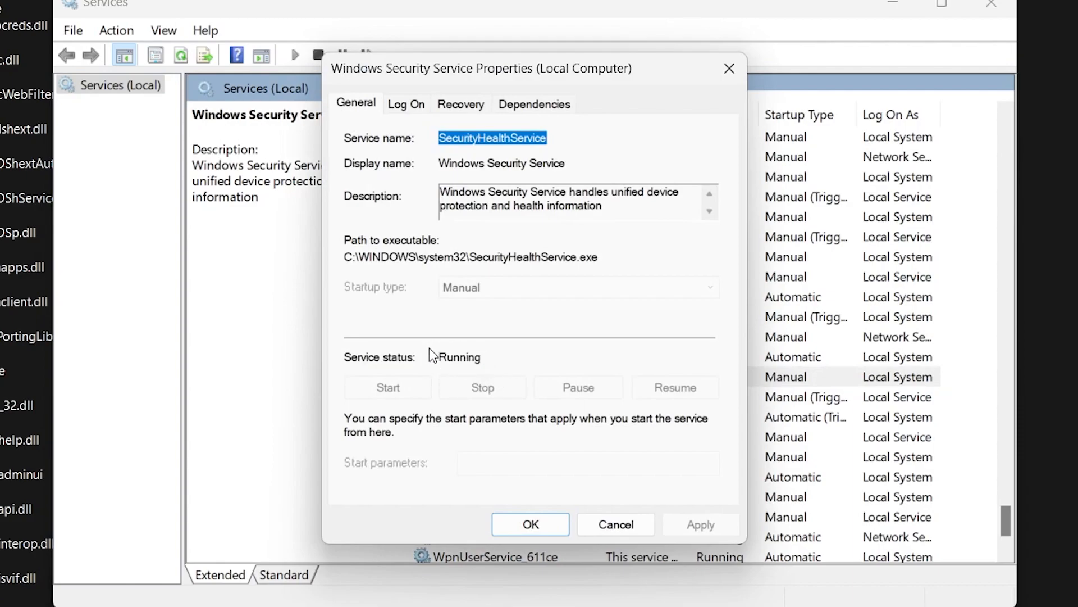
{"action": "mouse_move", "coordinate": [389, 403]}
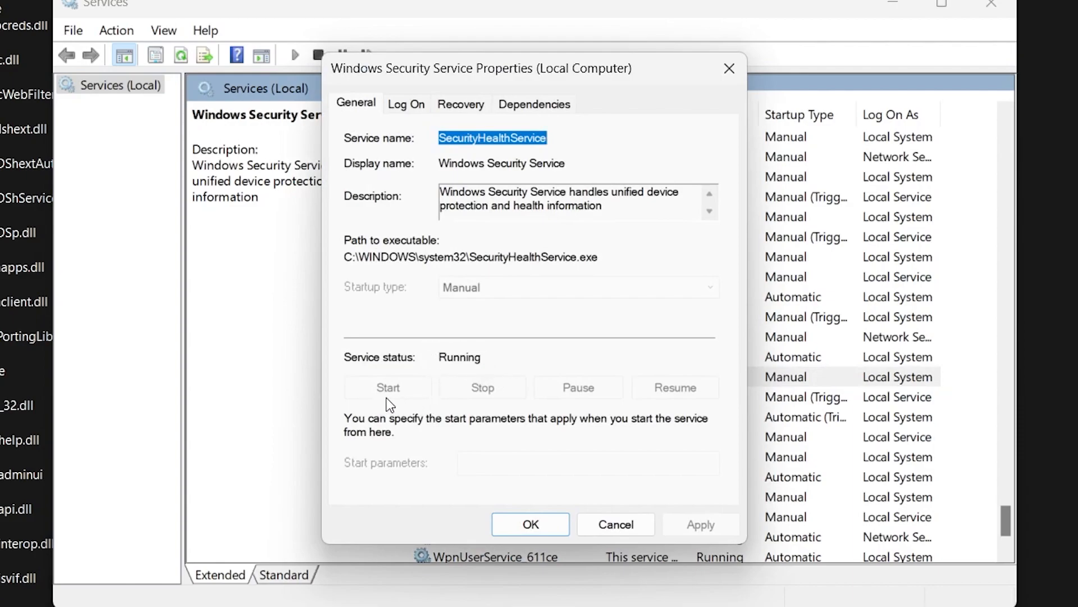
{"action": "mouse_move", "coordinate": [412, 407]}
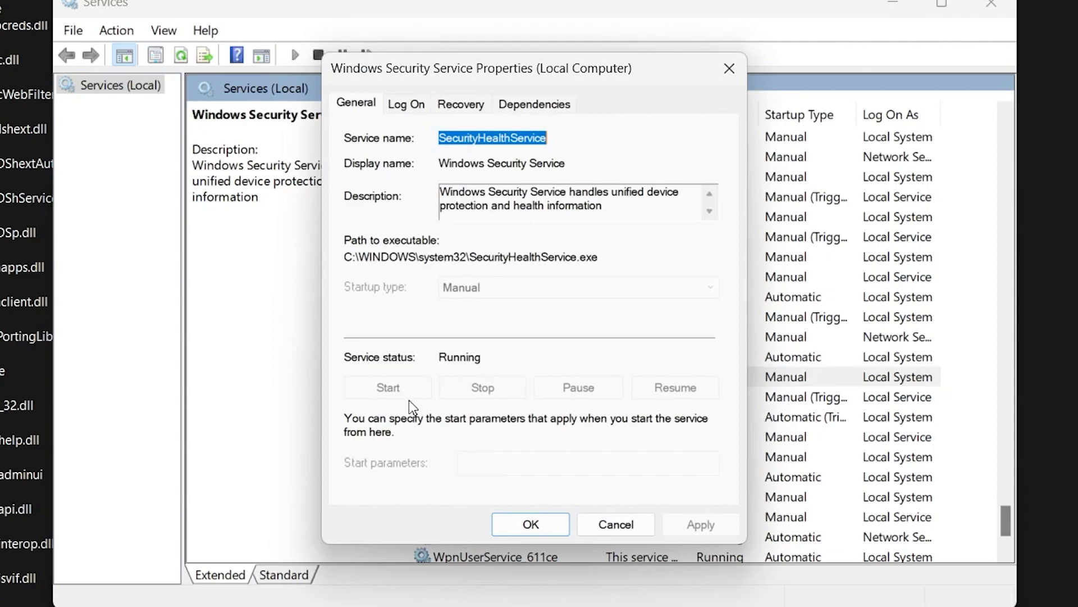
{"action": "mouse_move", "coordinate": [429, 398]}
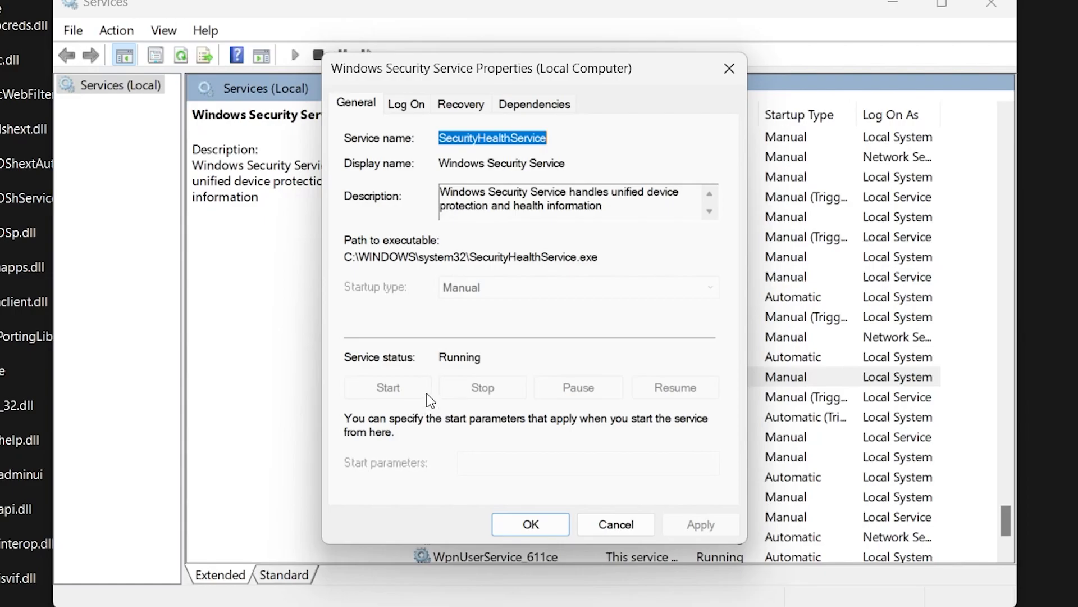